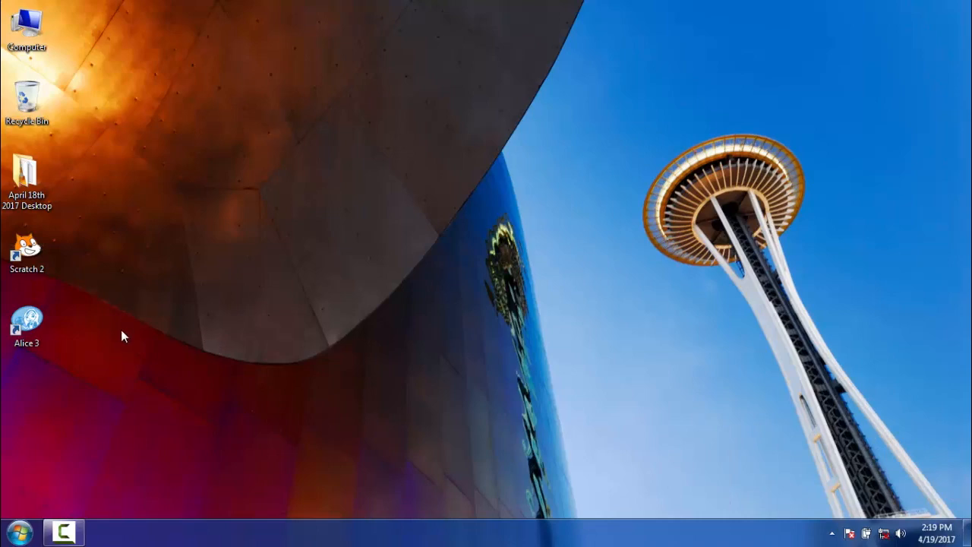
Launch Scratch 2 from the desktop shortcut and maximize its window
click(27, 251)
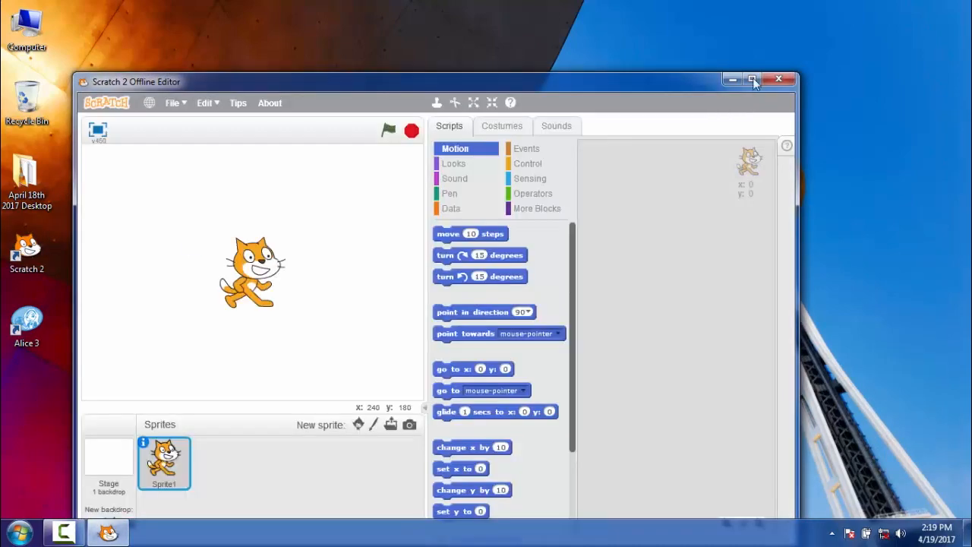
click(753, 78)
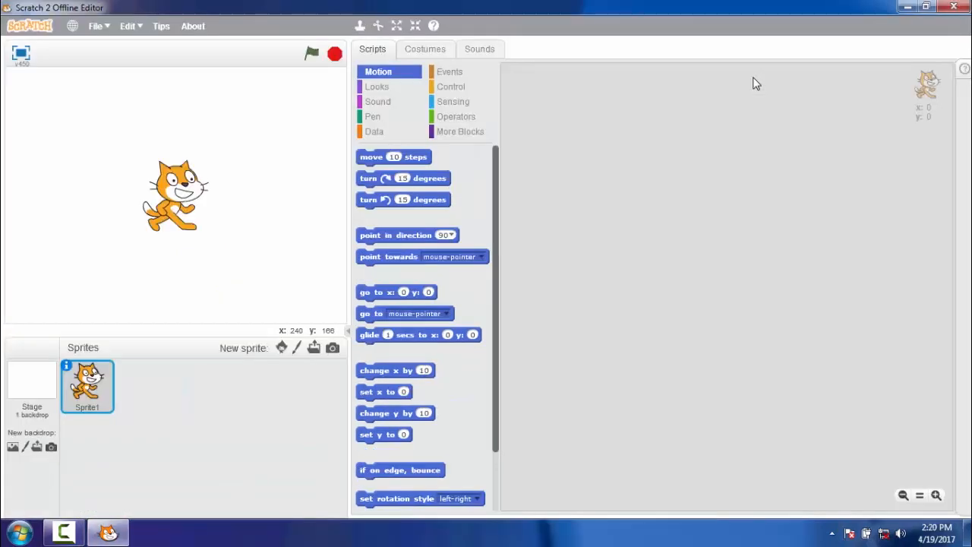
mouse_move(149, 190)
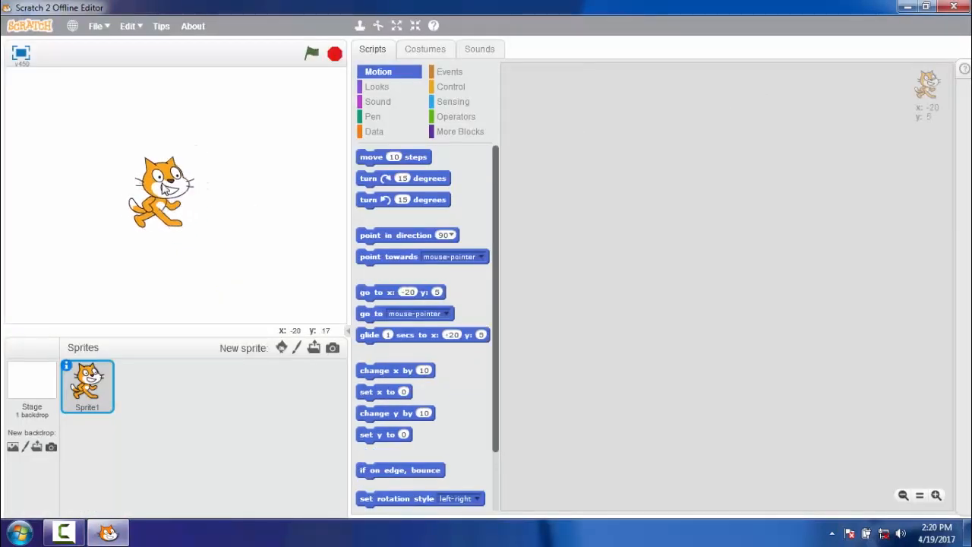
mouse_move(213, 202)
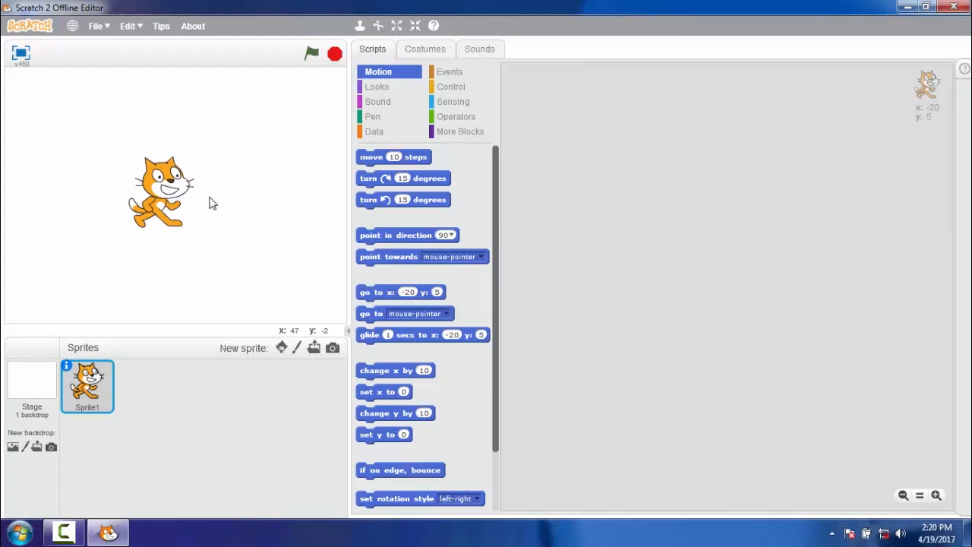
mouse_move(210, 252)
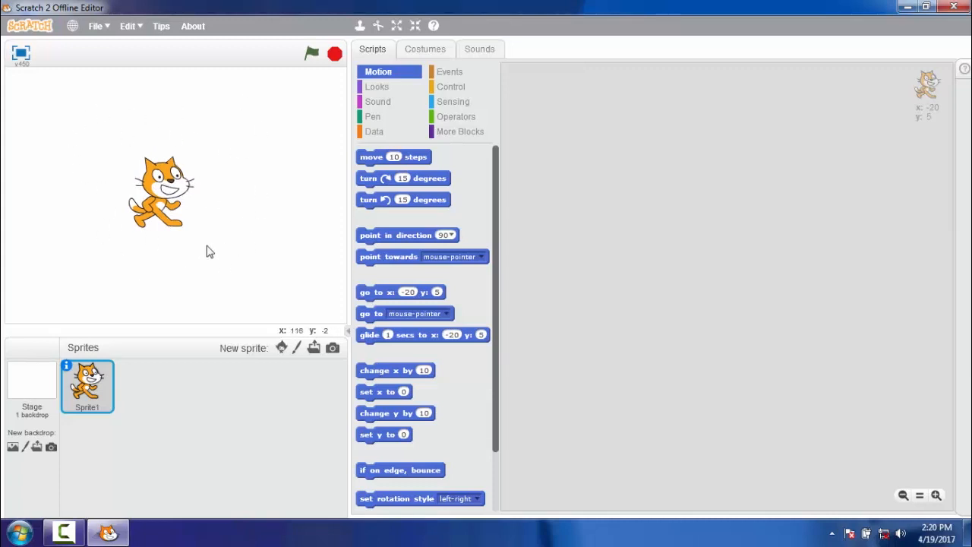
mouse_move(620, 231)
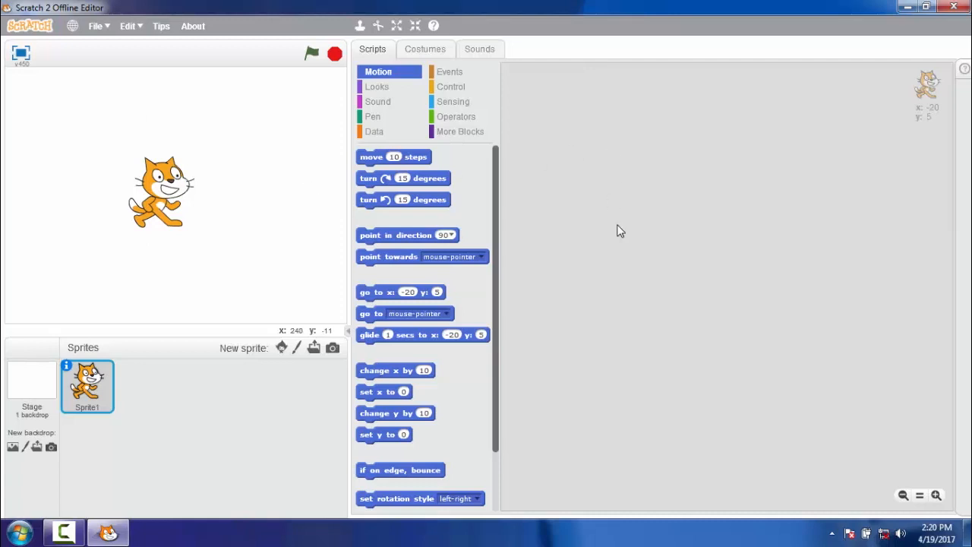
mouse_move(698, 328)
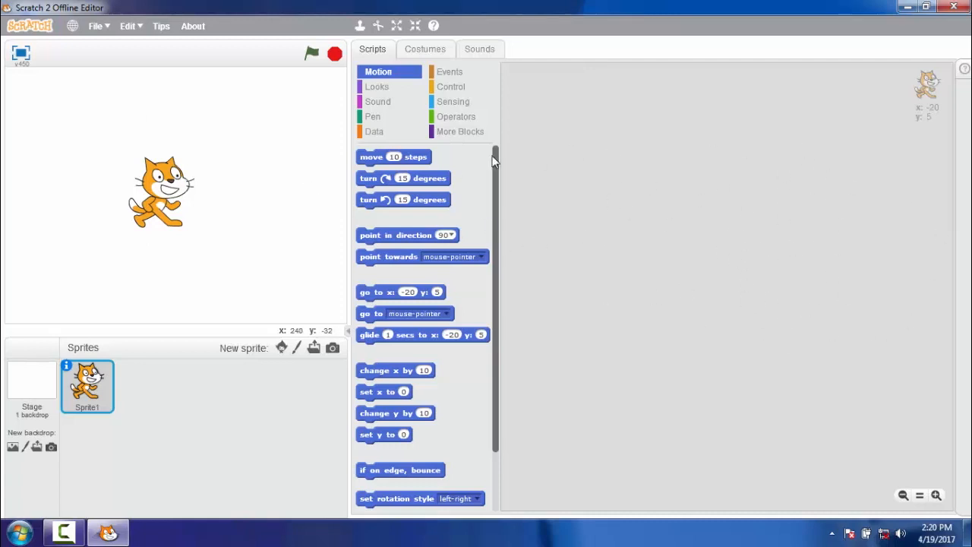
mouse_move(414, 179)
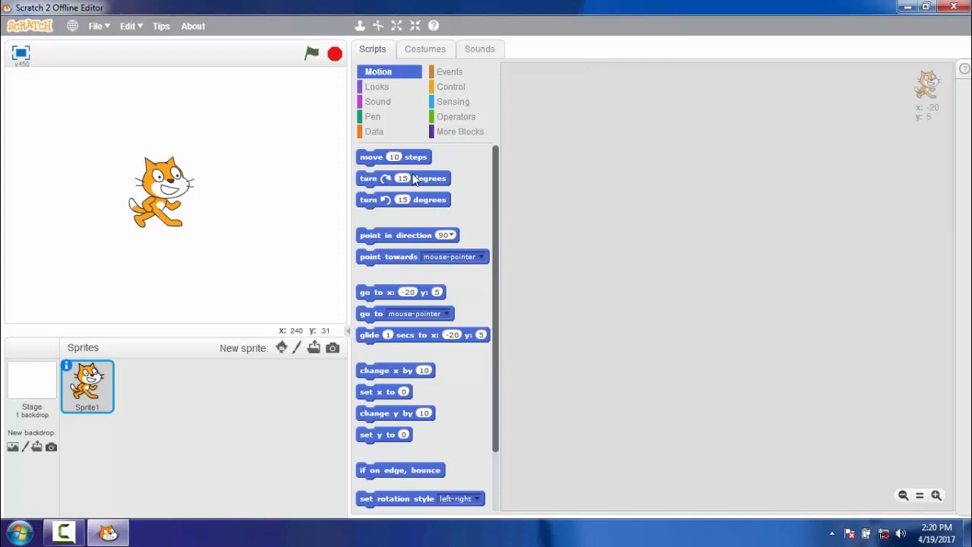
Add a move 100 steps block and drag the cat back to the stage's left side
drag(393, 157, 646, 188)
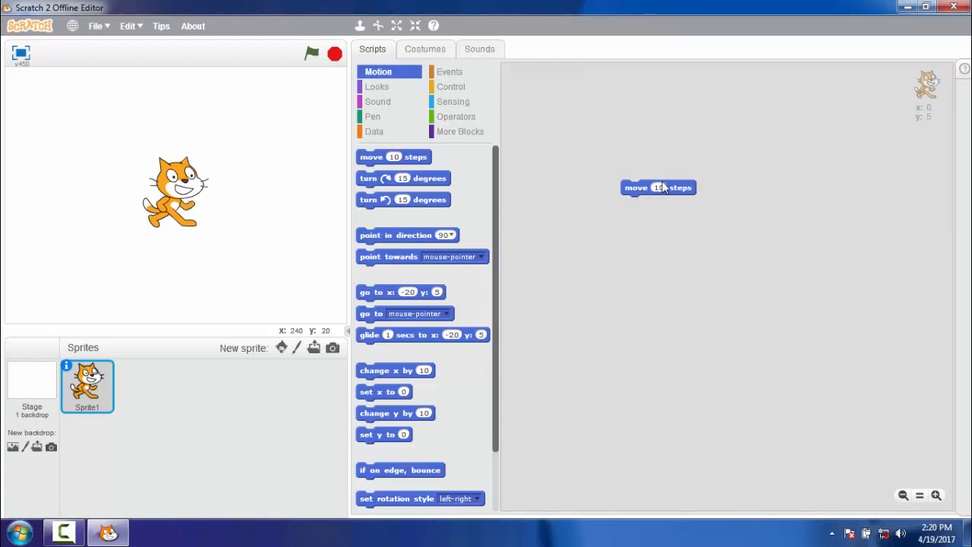
click(657, 188)
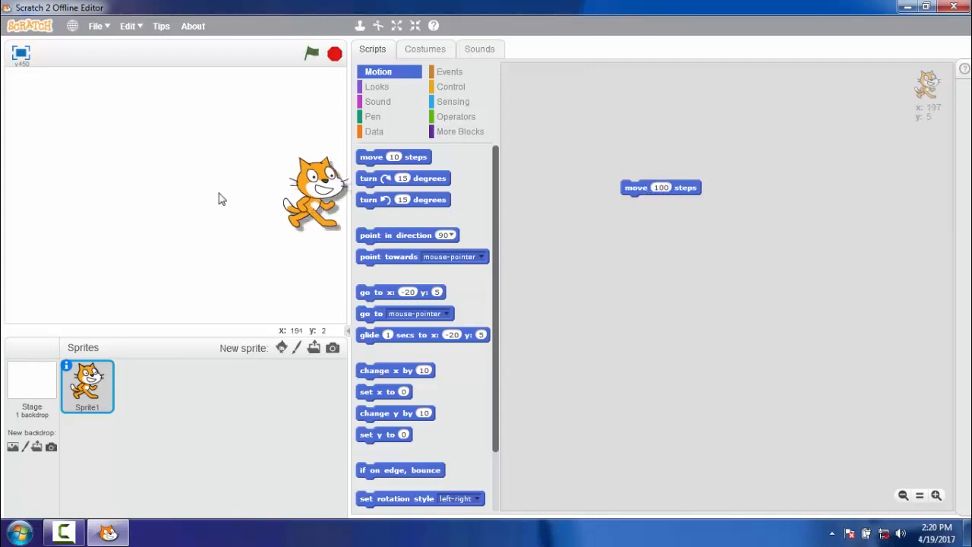
drag(317, 194, 84, 181)
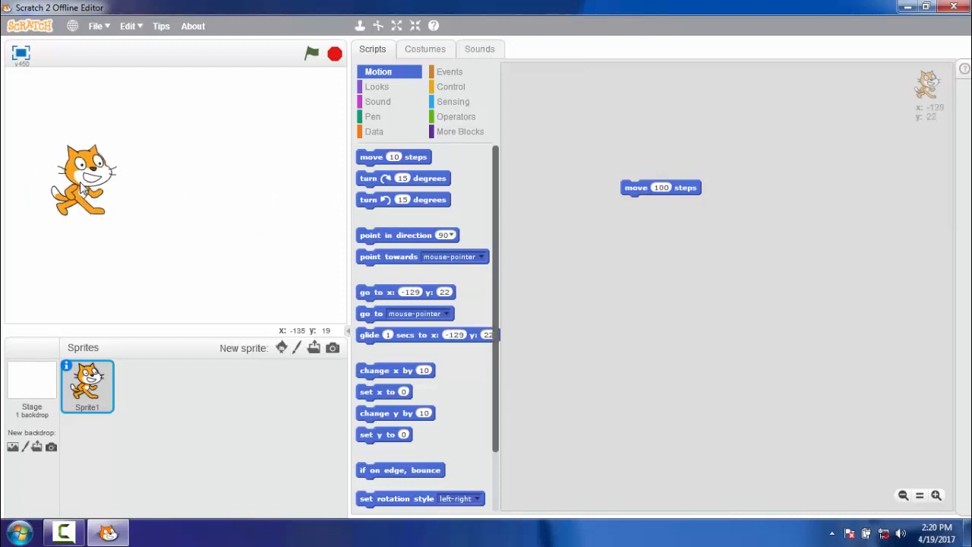
From the Sound blocks, snap play sound meow beneath the move 100 steps block
click(377, 101)
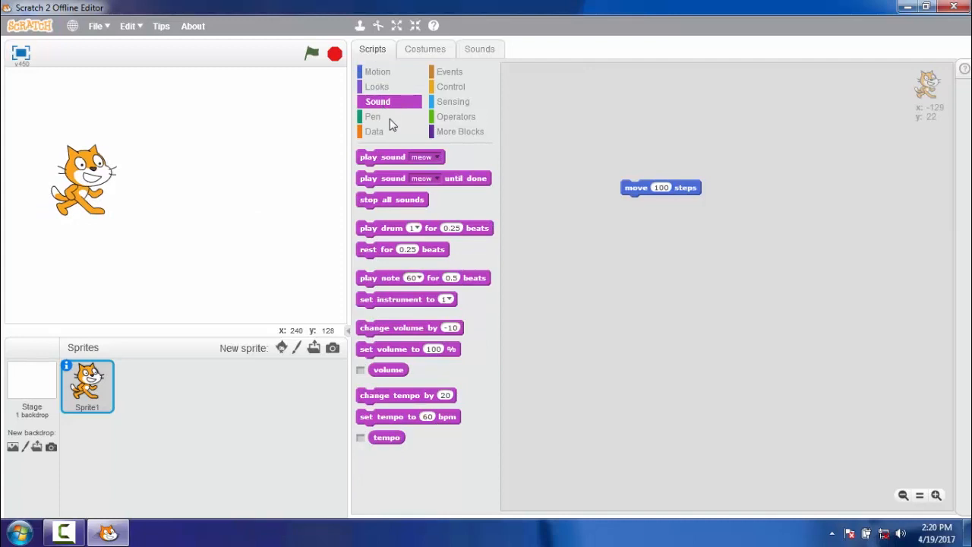
drag(400, 156, 669, 205)
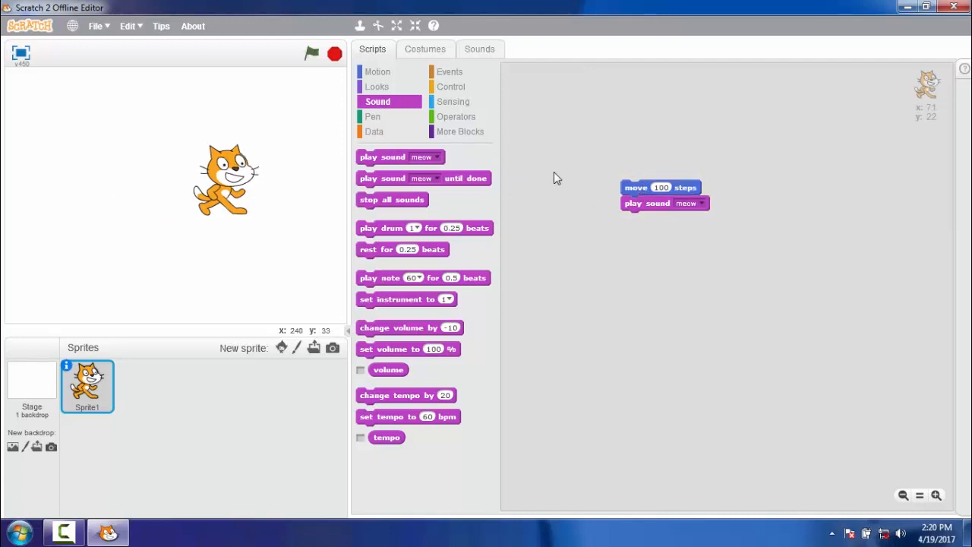
mouse_move(243, 157)
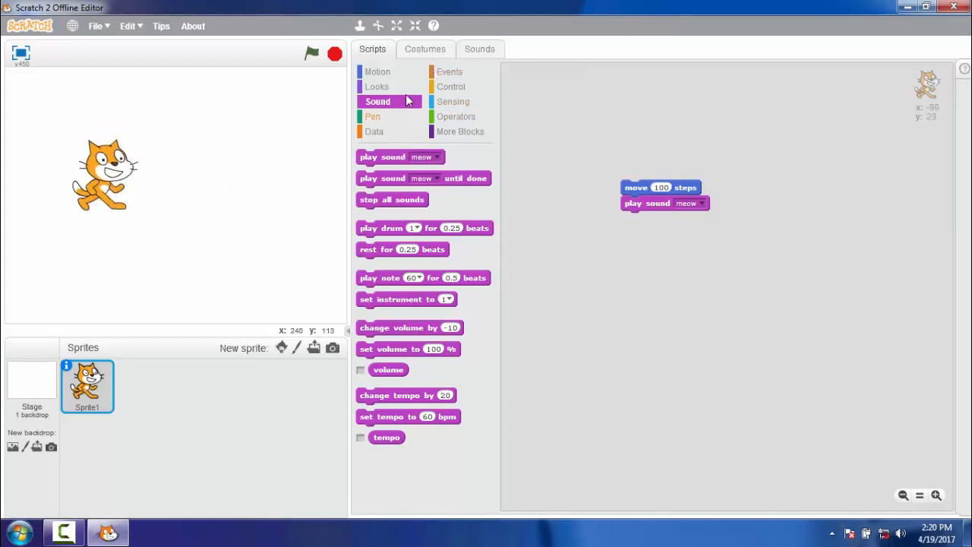
From the Motion blocks, attach a clockwise turn block under play sound meow
click(378, 71)
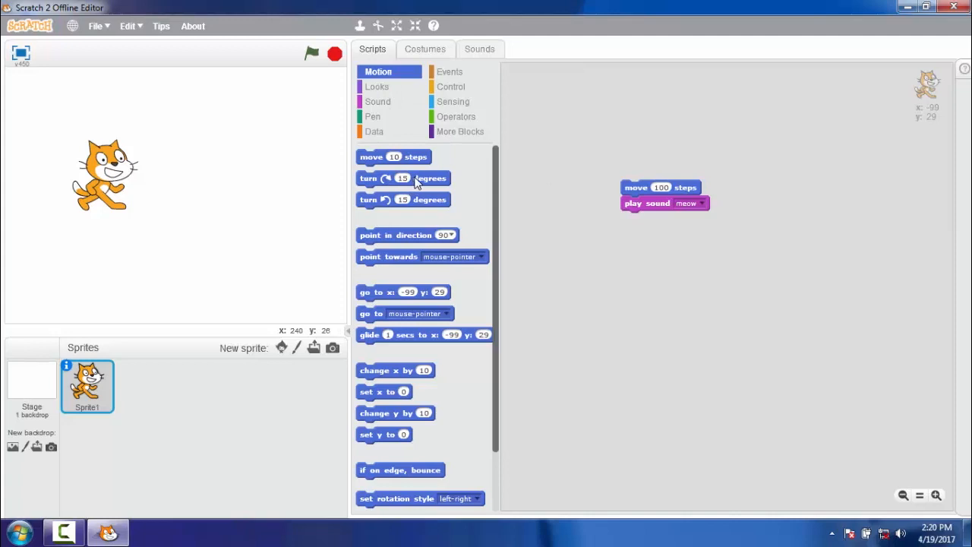
drag(403, 178, 666, 218)
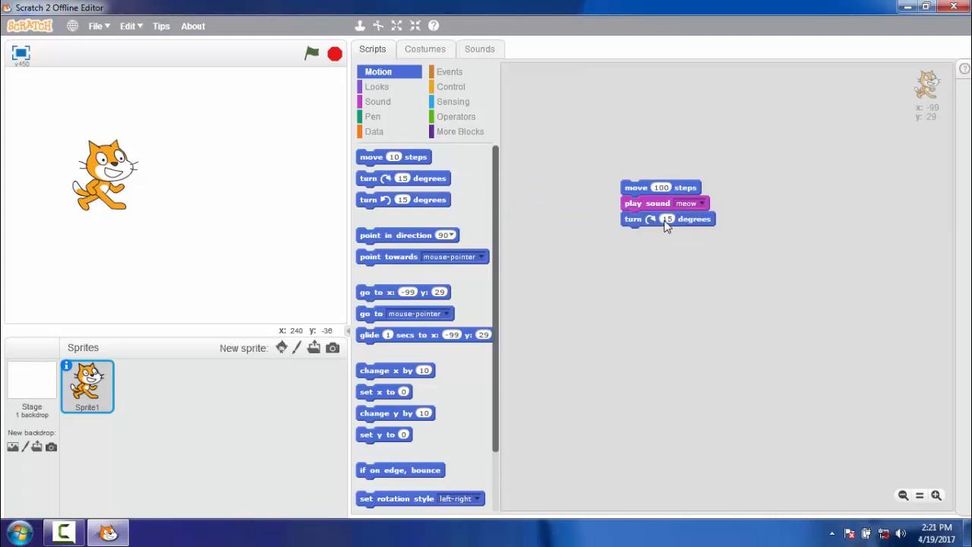
mouse_move(780, 169)
text(90)
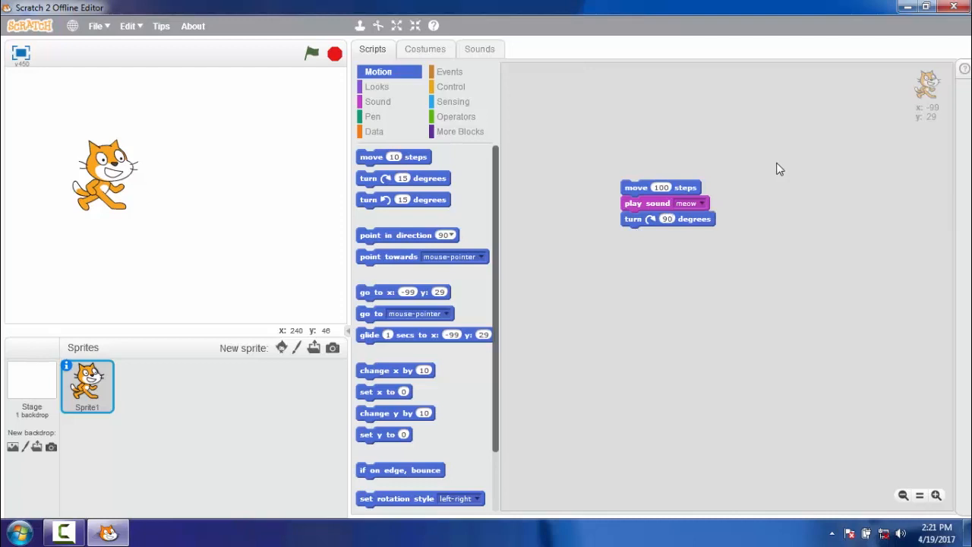
mouse_move(737, 179)
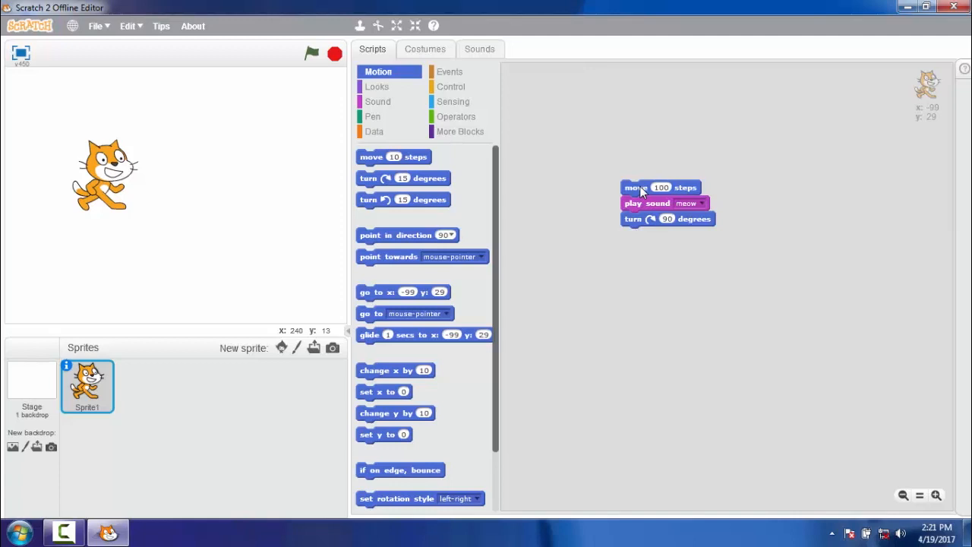
mouse_move(452, 101)
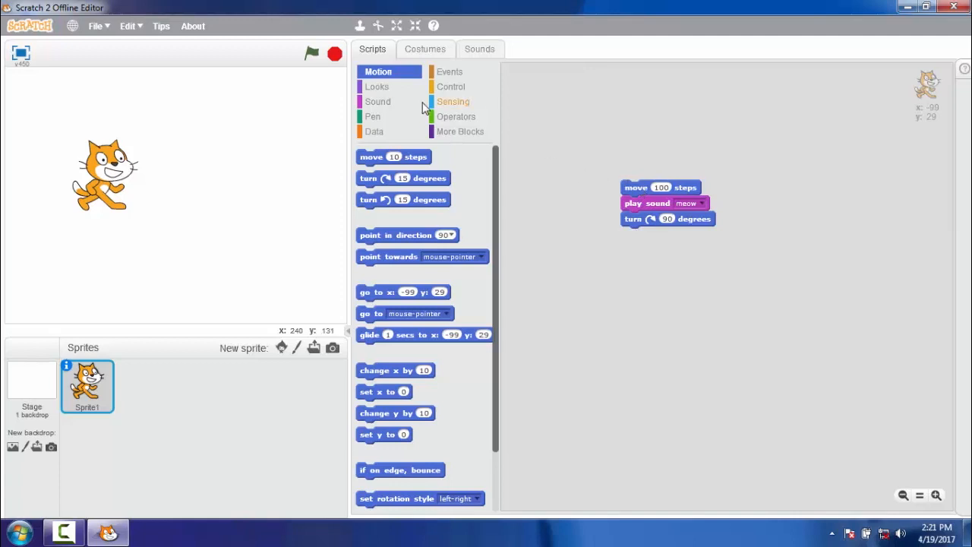
Wrap the move, meow and turn blocks in a repeat 3 loop and test-run it
click(450, 72)
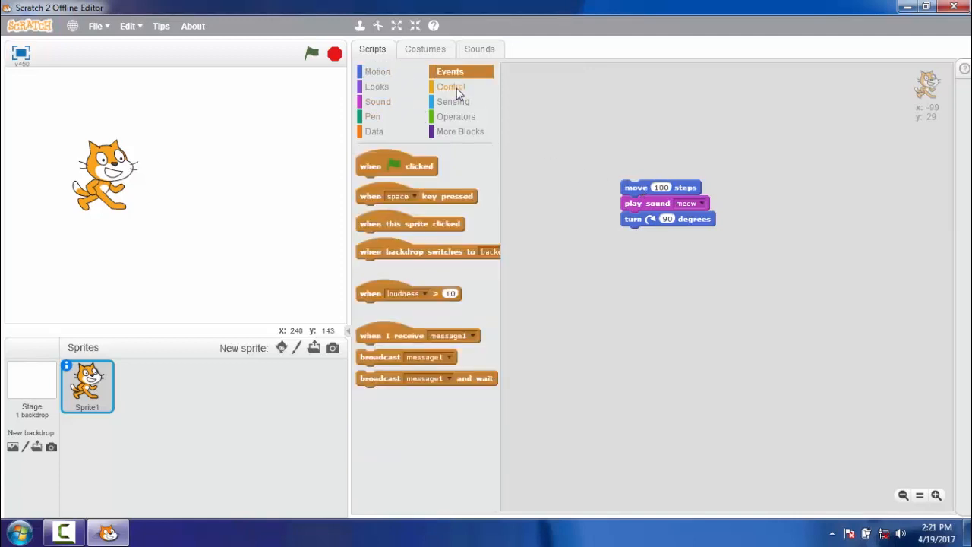
click(451, 86)
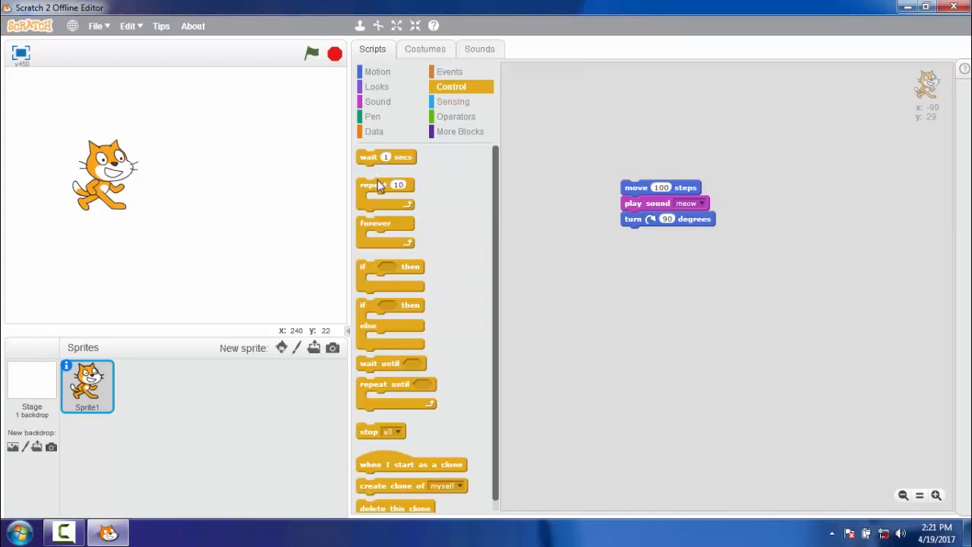
drag(386, 185, 629, 187)
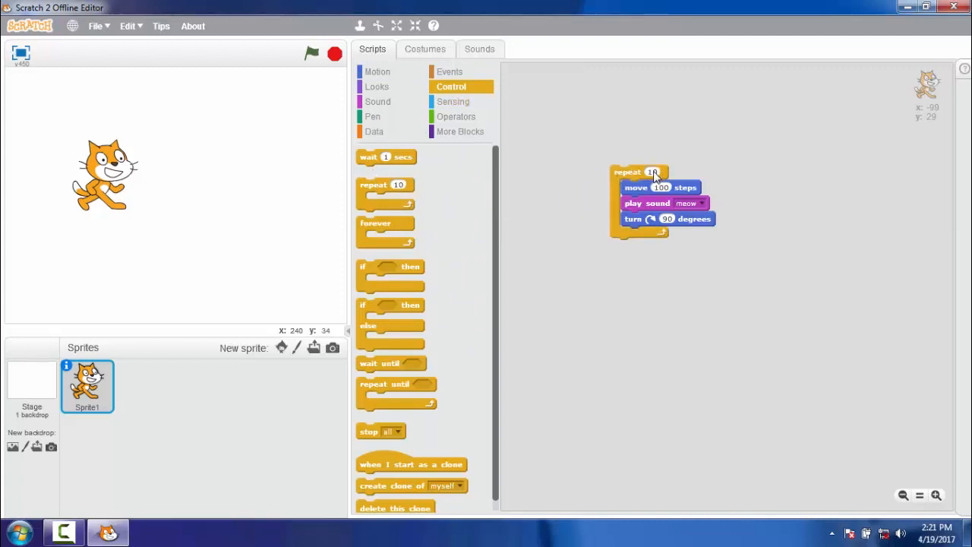
text(23)
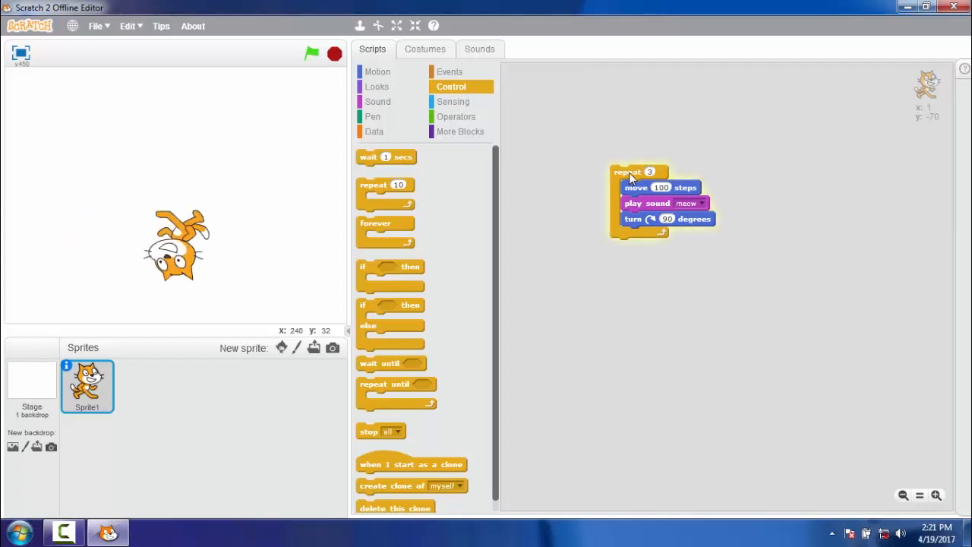
click(311, 53)
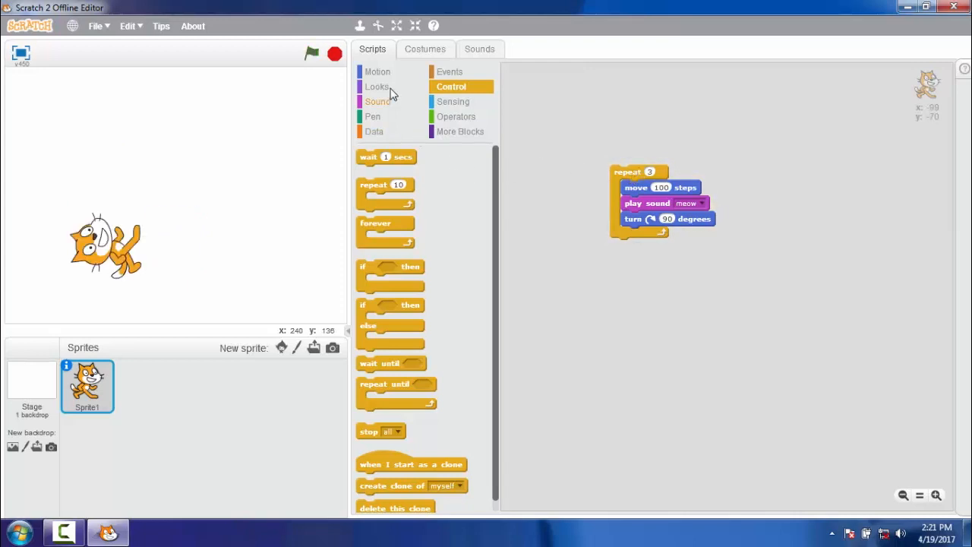
Add say Hello! for 1 secs at the loop's end and run the script twice
click(378, 86)
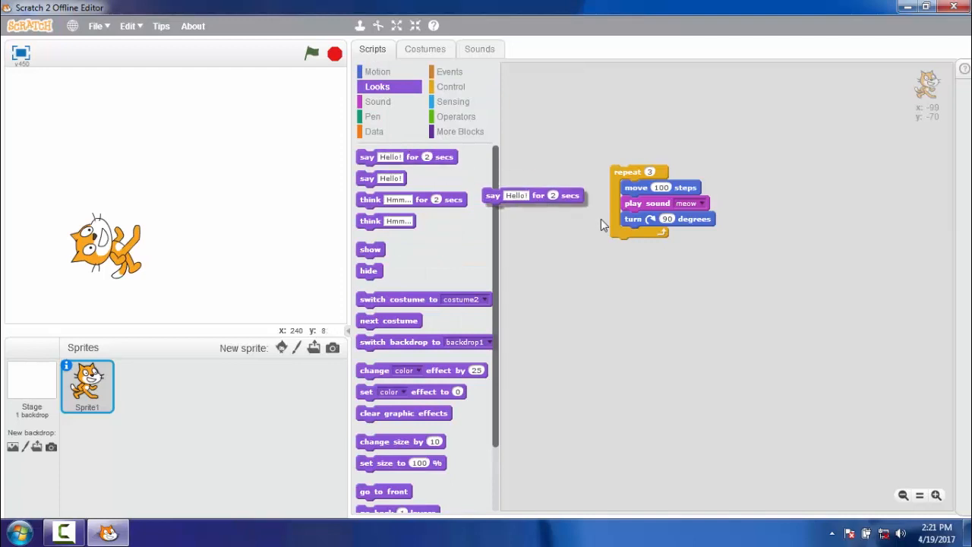
drag(532, 196, 668, 234)
text(1)
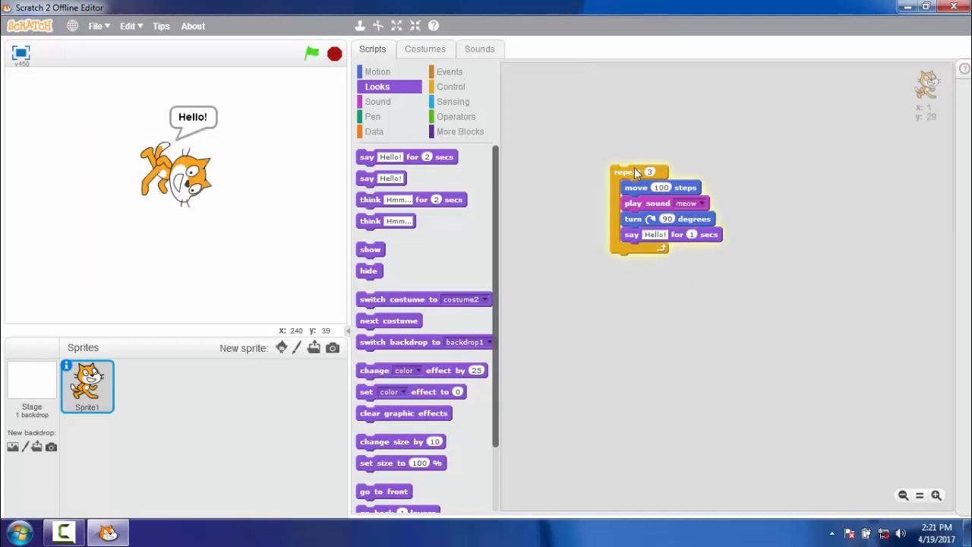
click(311, 54)
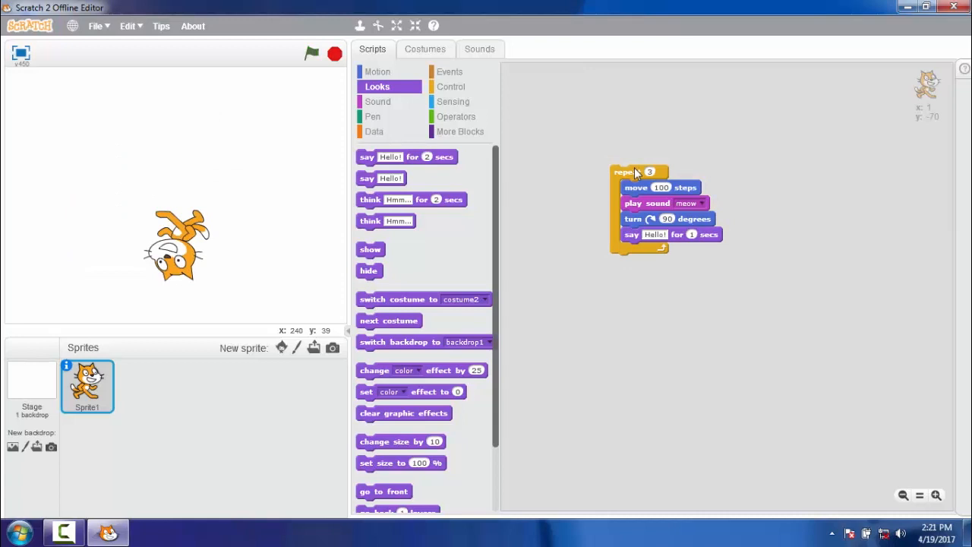
click(312, 53)
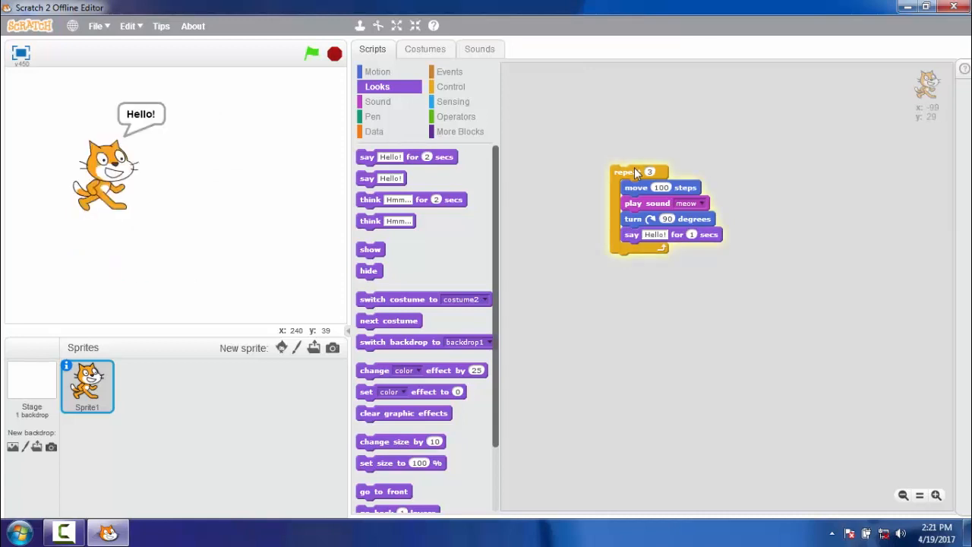
mouse_move(584, 120)
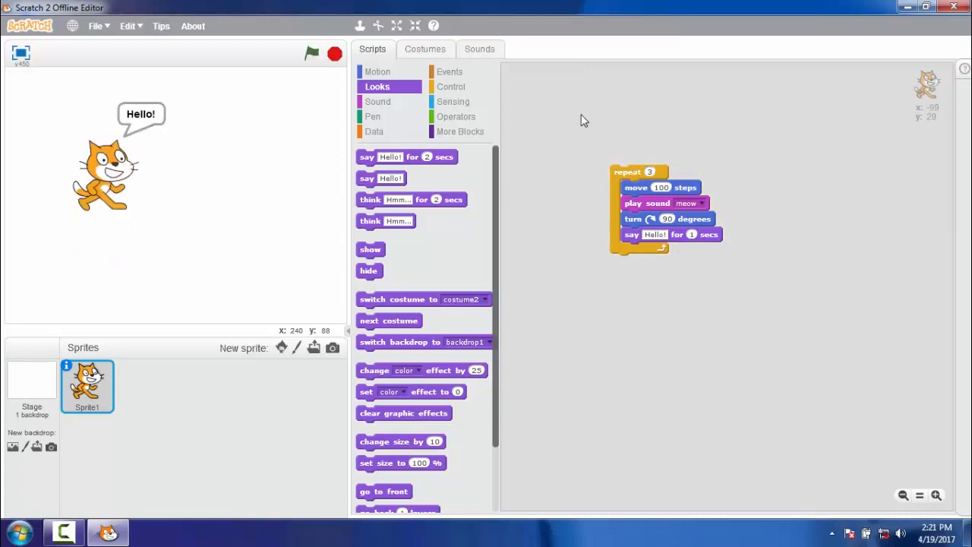
Add a when green flag clicked hat and pen down after say, then show full-screen
click(449, 70)
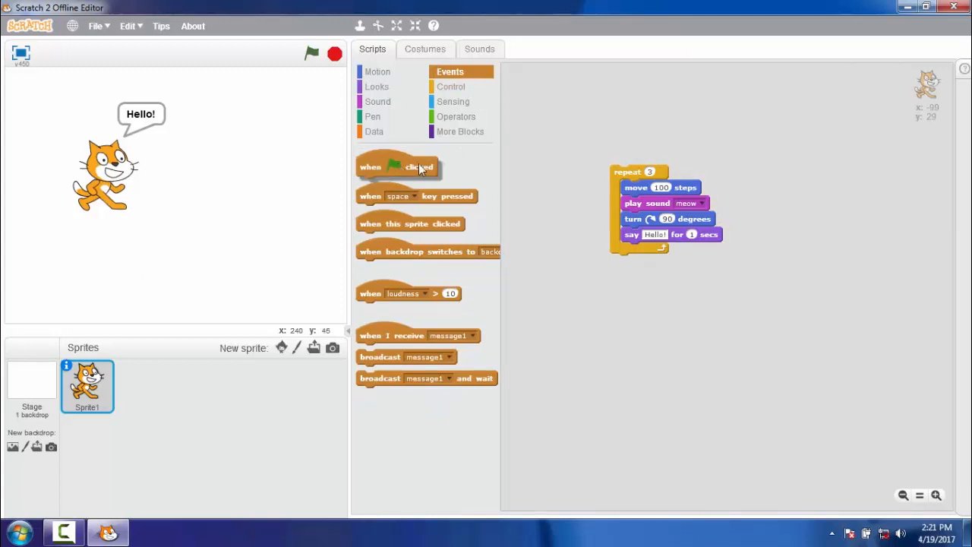
drag(397, 165, 650, 154)
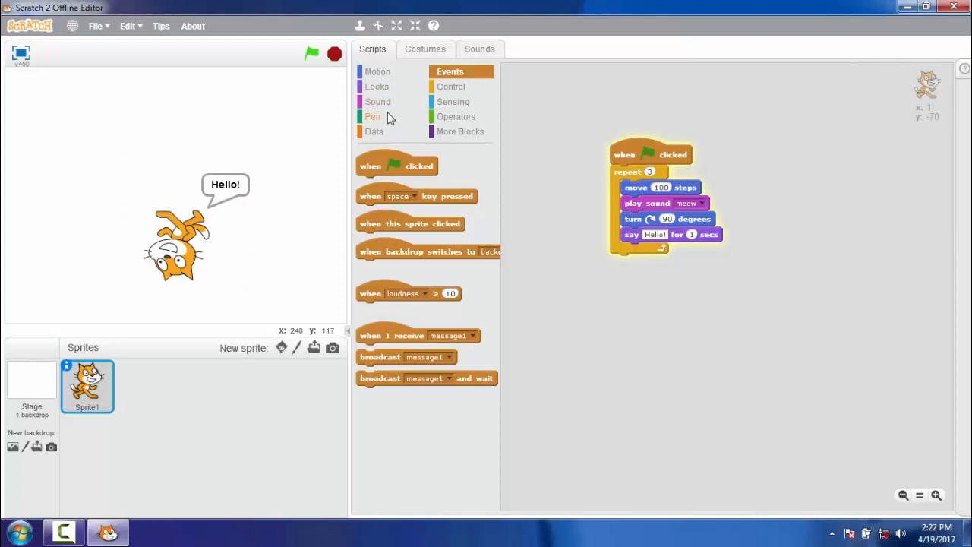
click(372, 116)
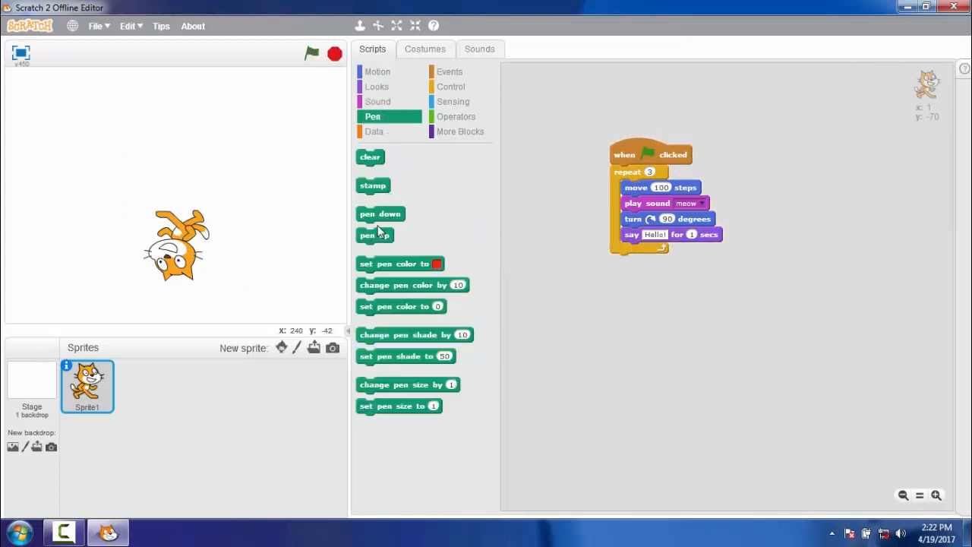
drag(379, 213, 670, 252)
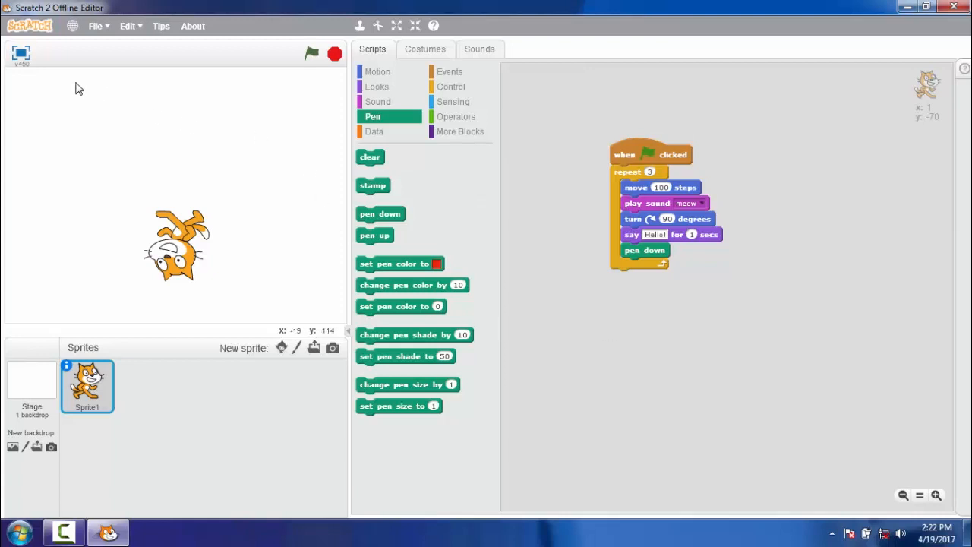
click(396, 26)
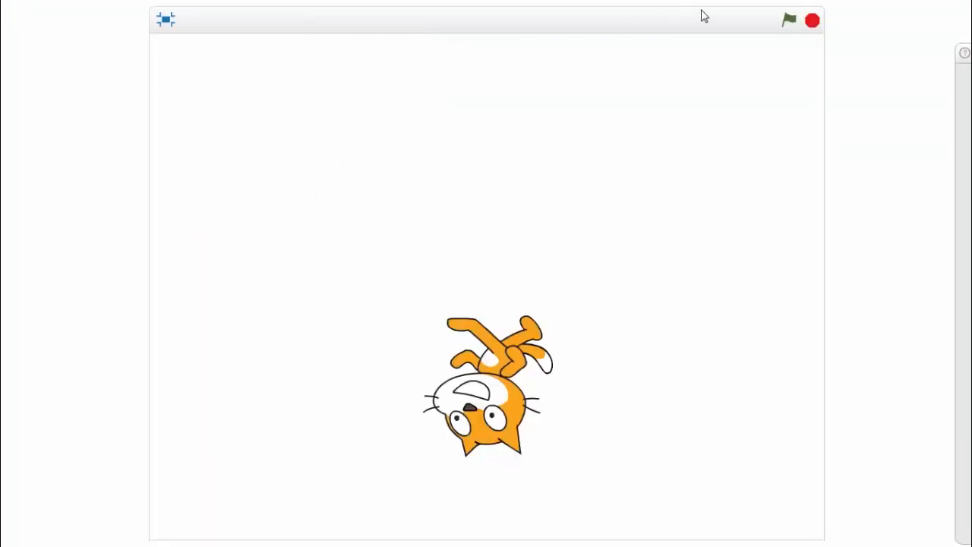
Run the green flag repeatedly in full-screen to draw the square, then exit full-screen
click(789, 20)
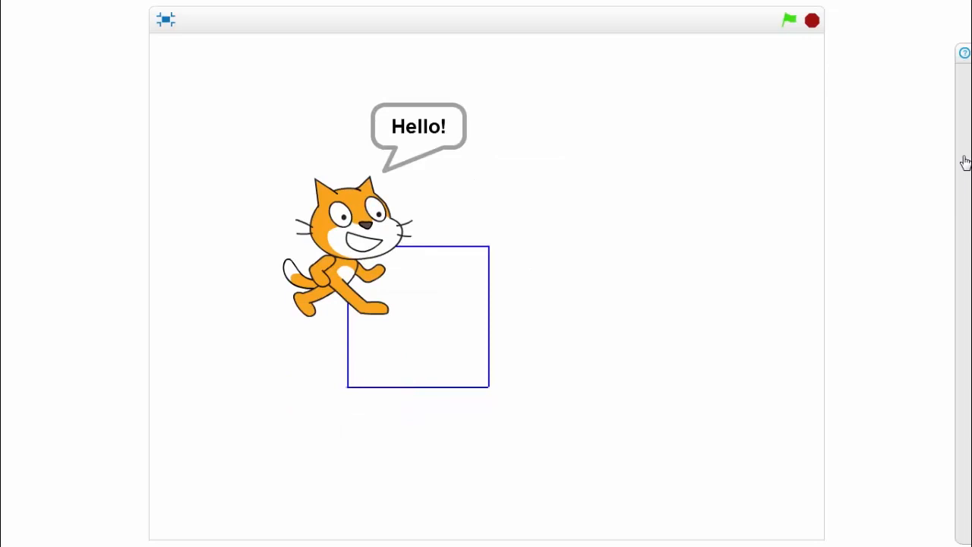
click(788, 20)
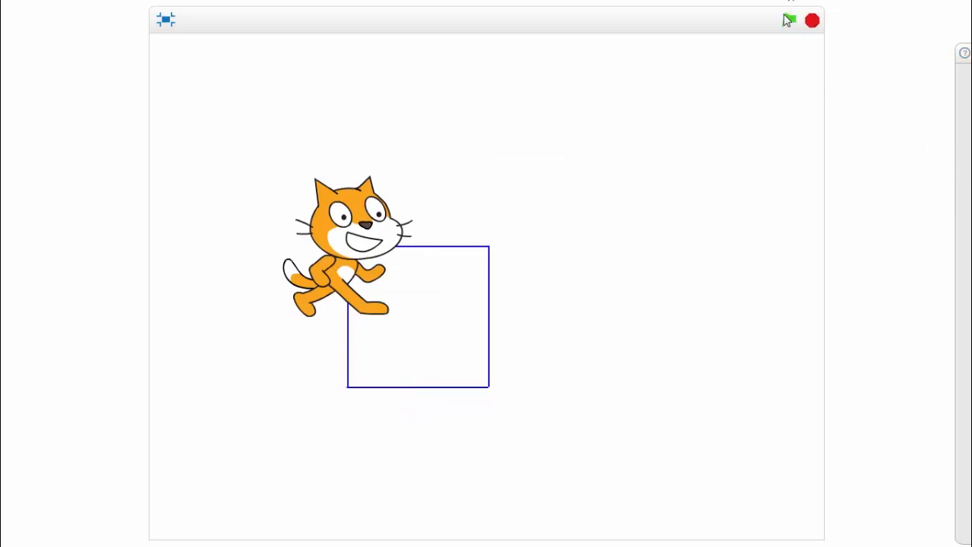
click(789, 20)
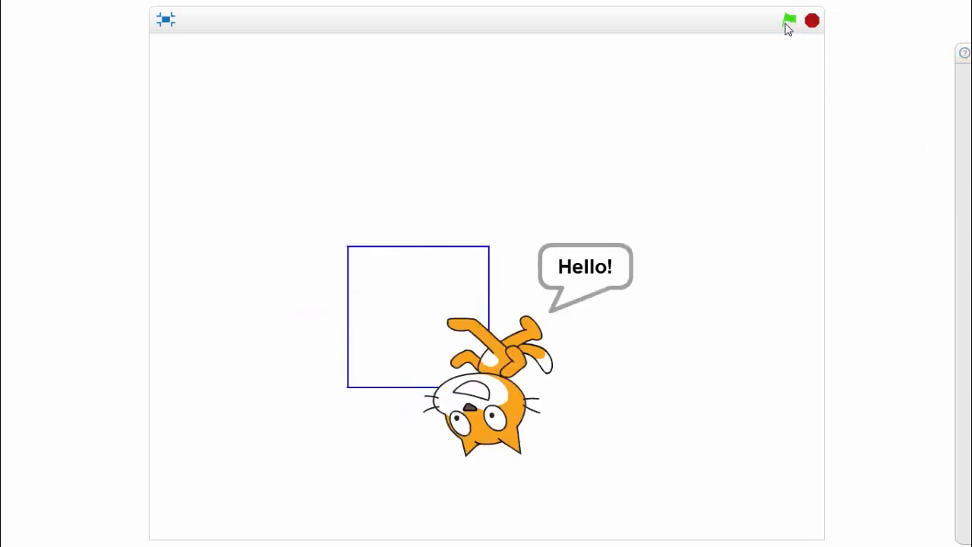
click(789, 20)
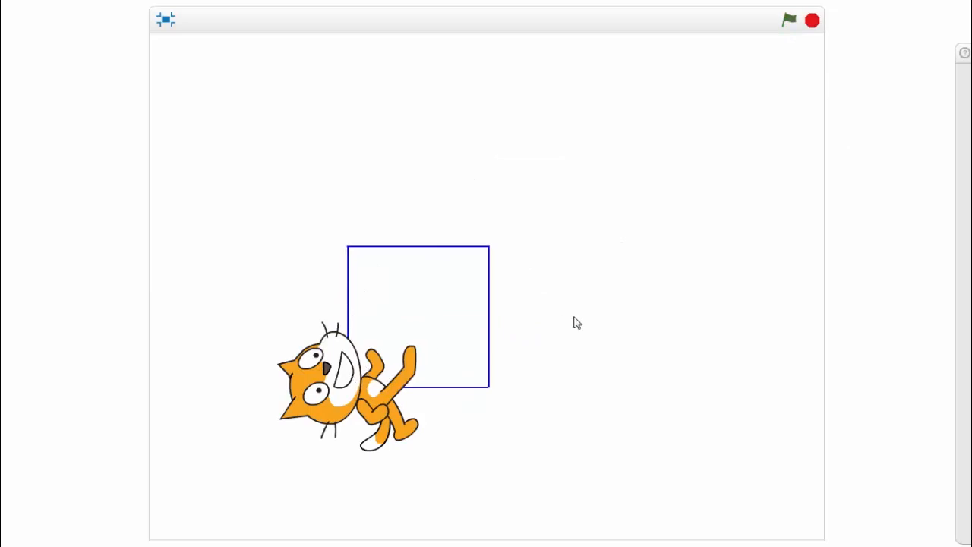
mouse_move(422, 393)
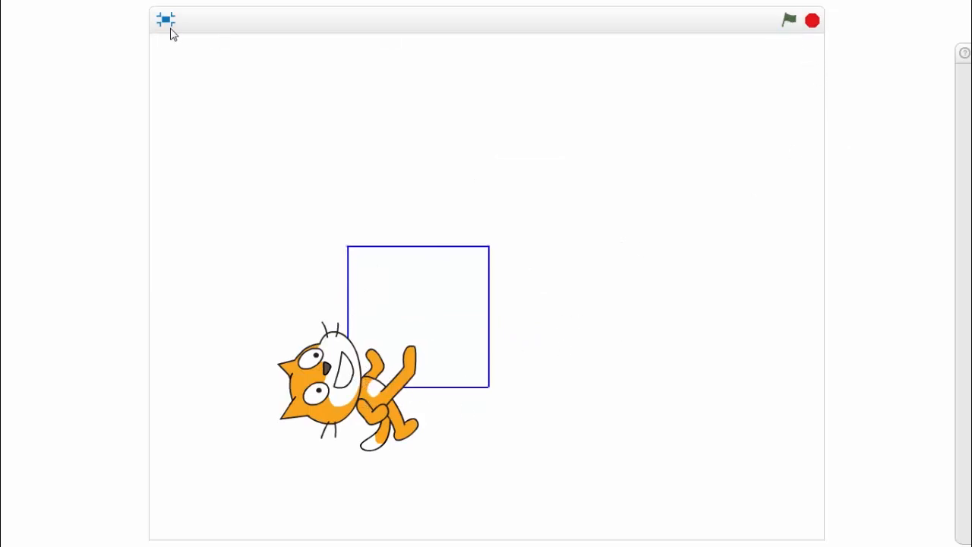
click(165, 20)
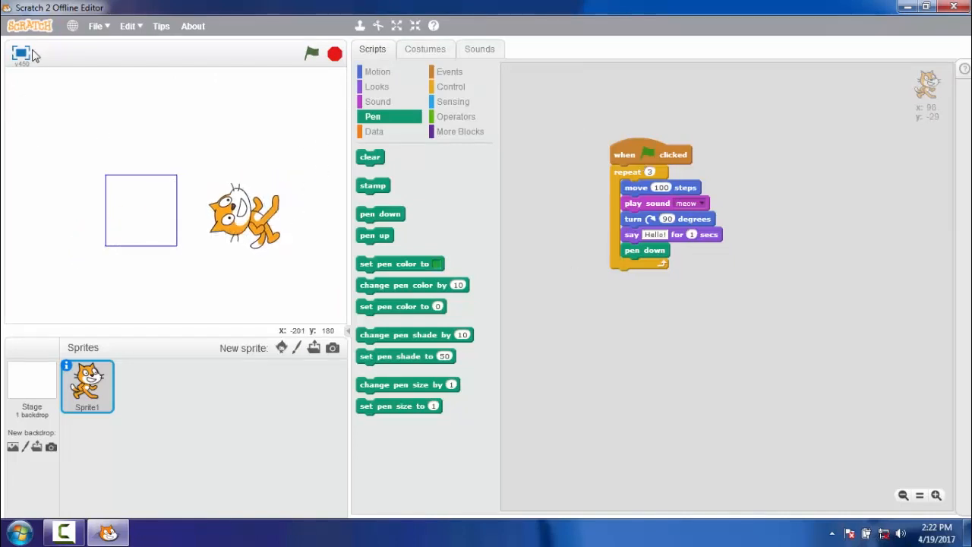
Go full-screen, rerun the green flag to draw a second square, then exit full-screen
click(397, 25)
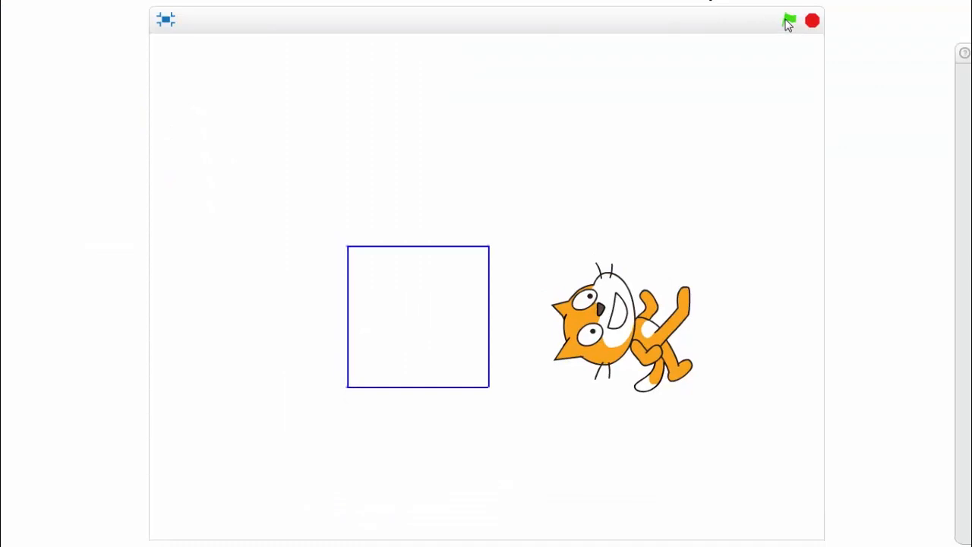
click(789, 20)
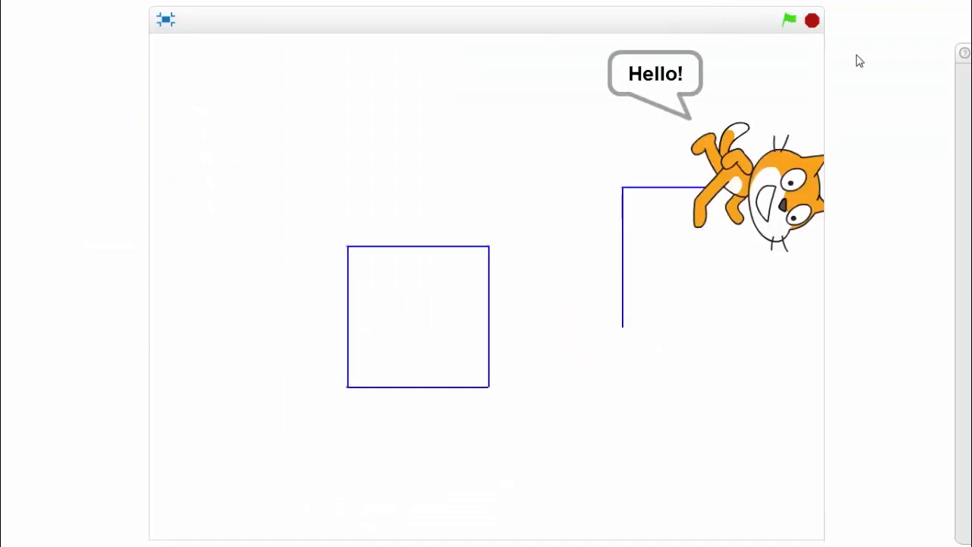
click(789, 19)
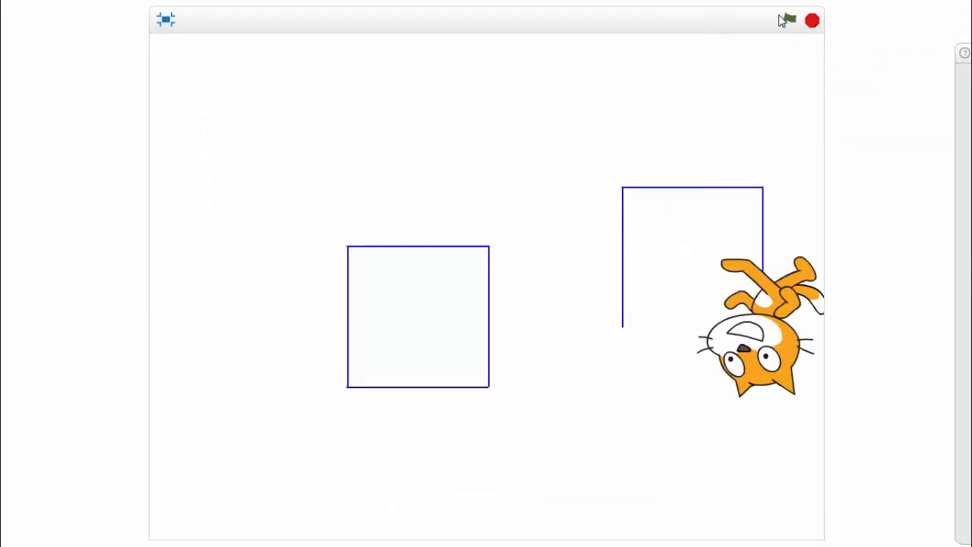
click(789, 20)
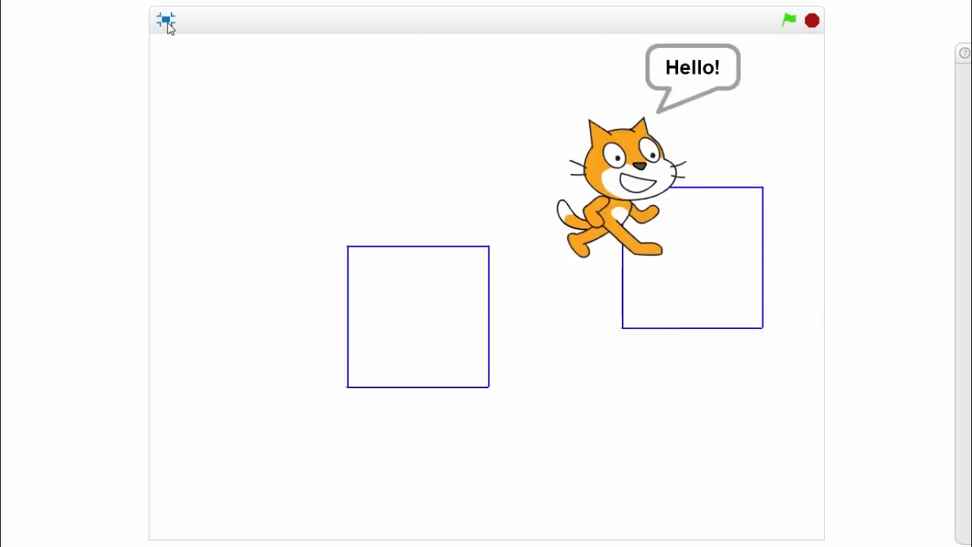
click(166, 21)
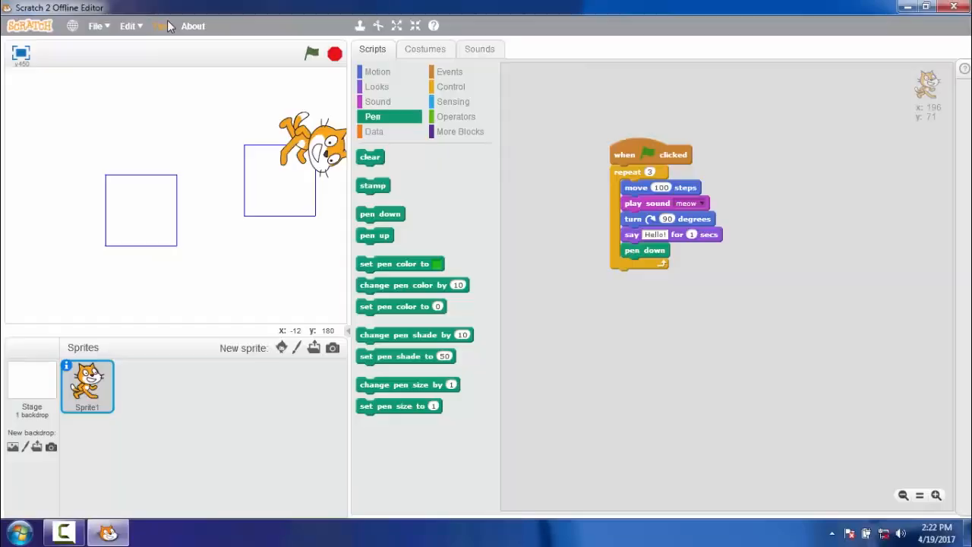
mouse_move(550, 394)
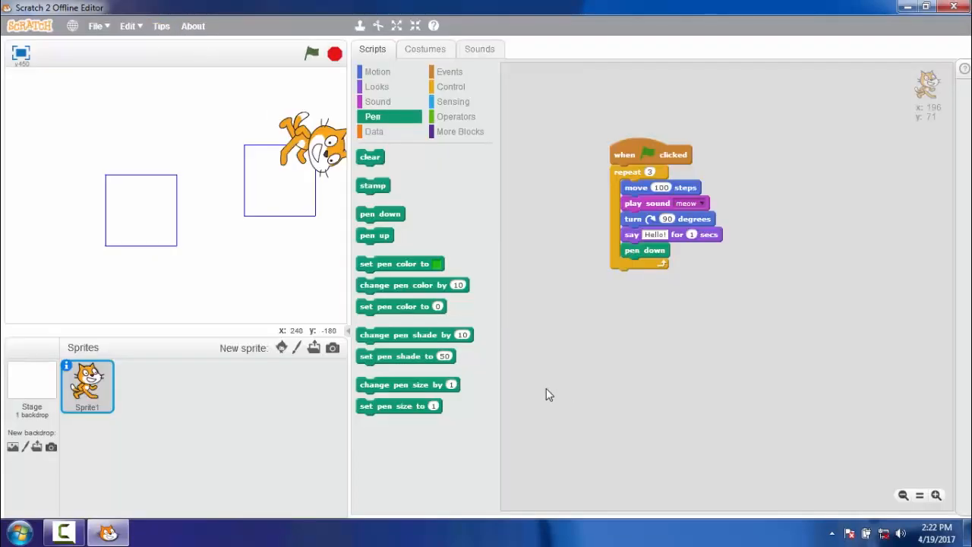